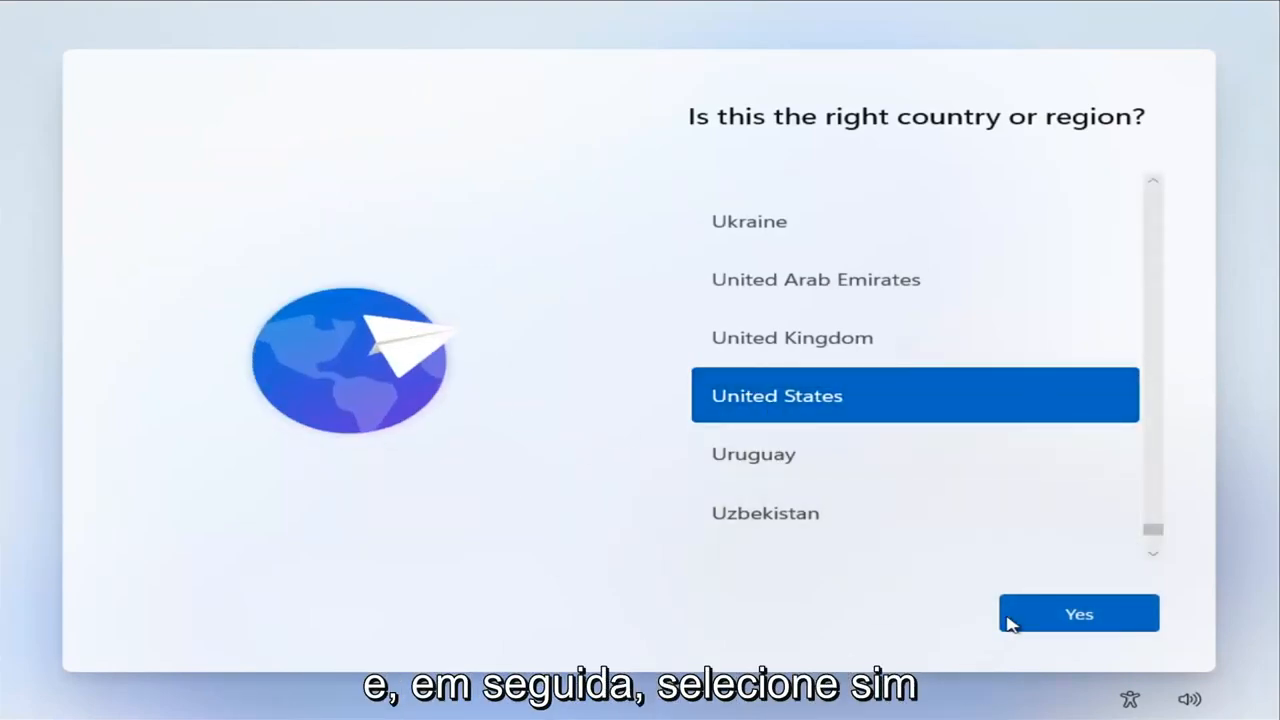
Confirm United States as the country or region.
left_click(1078, 612)
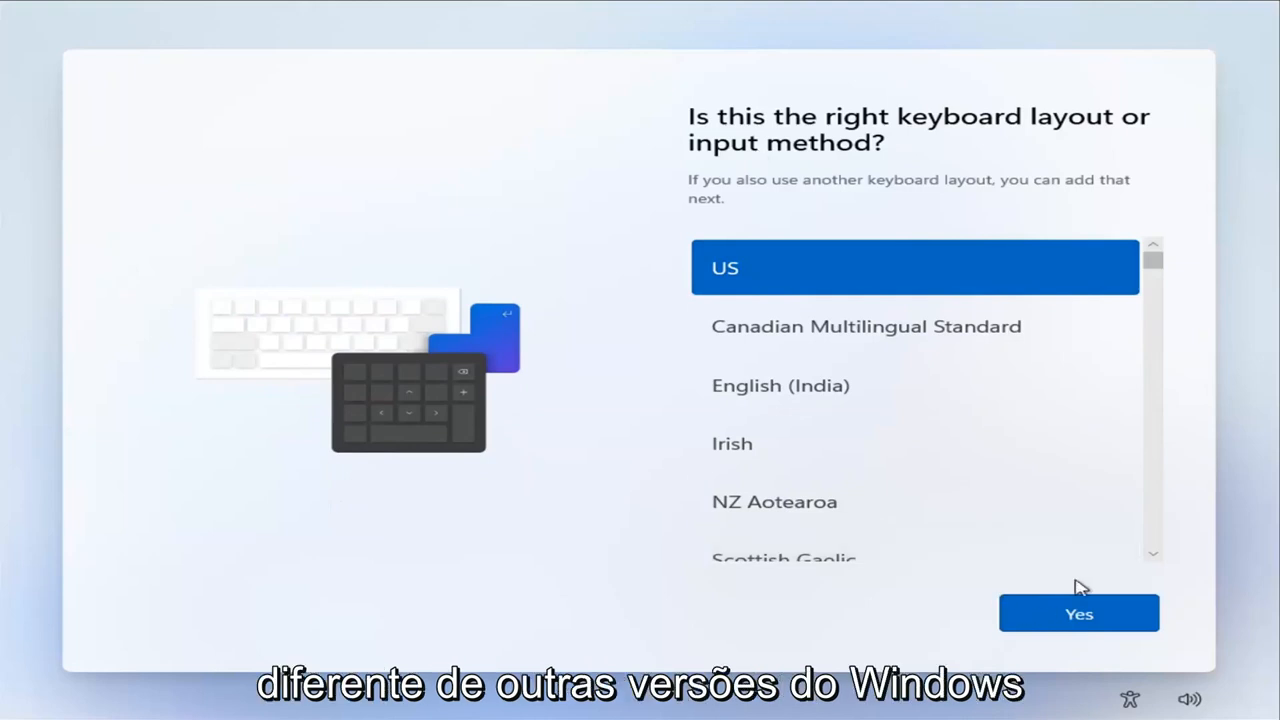
Accept the US keyboard layout and skip adding a second layout.
left_click(1078, 612)
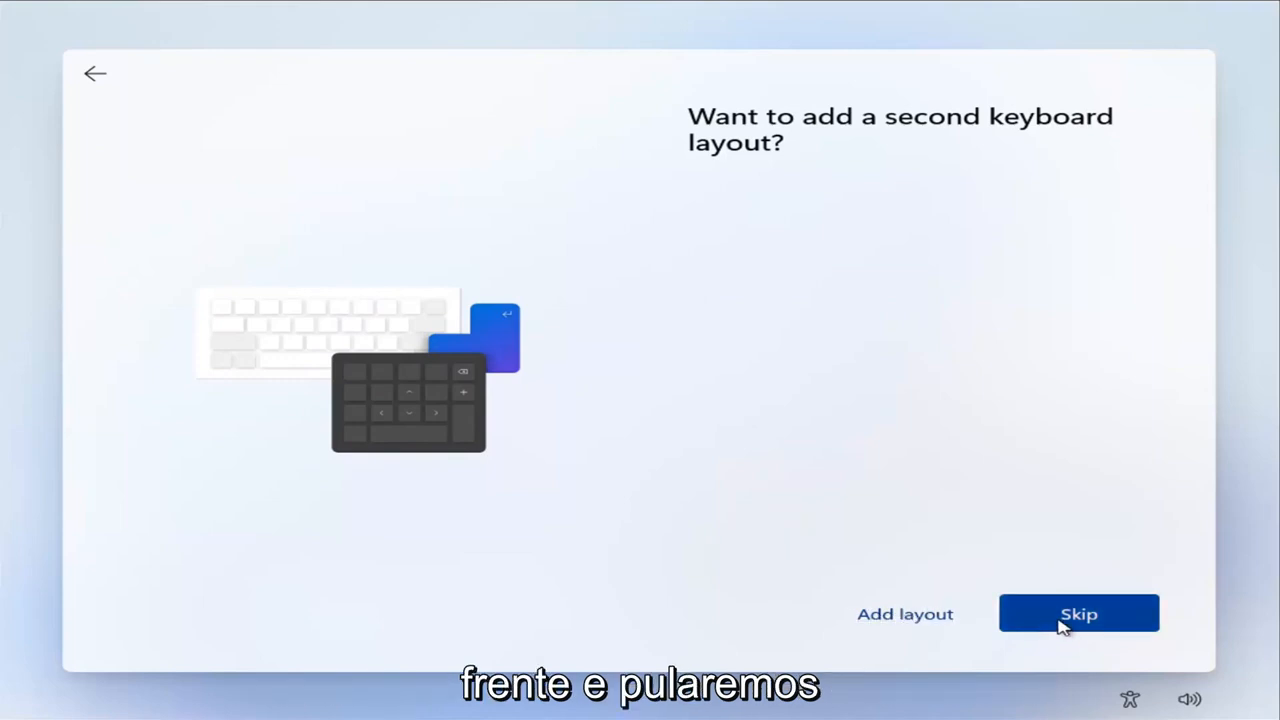
left_click(1078, 612)
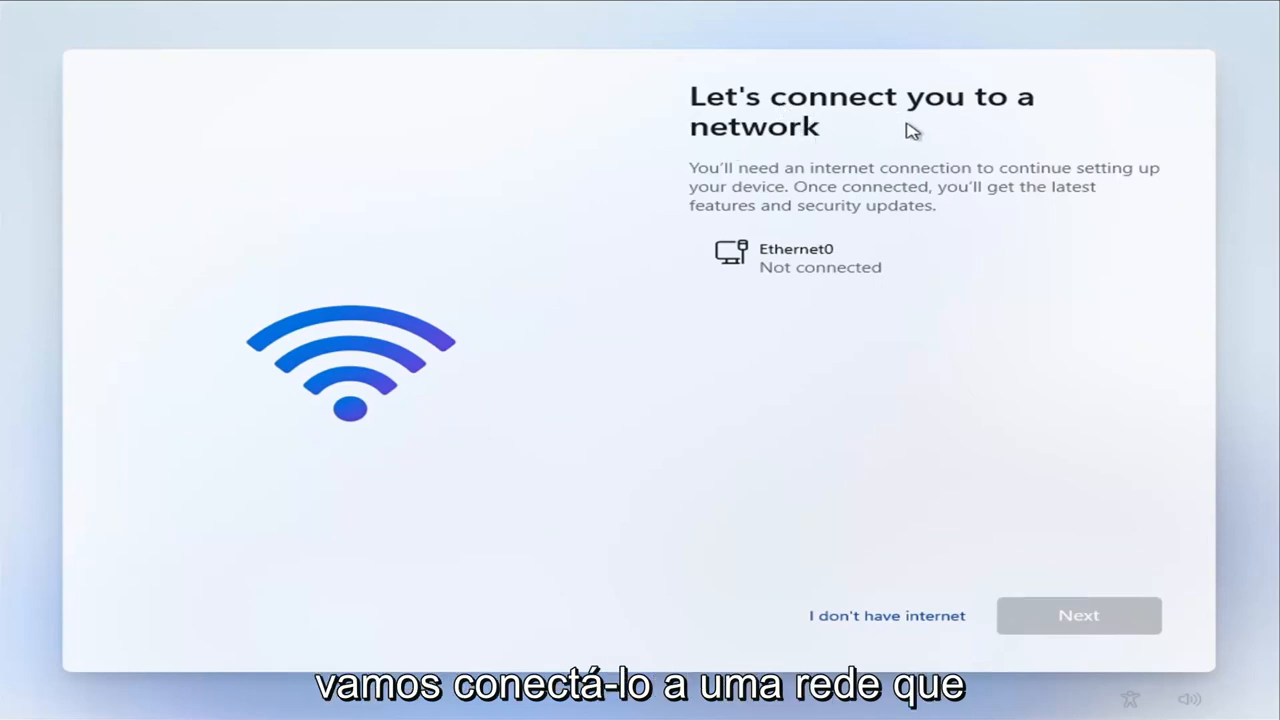
mouse_move(836, 190)
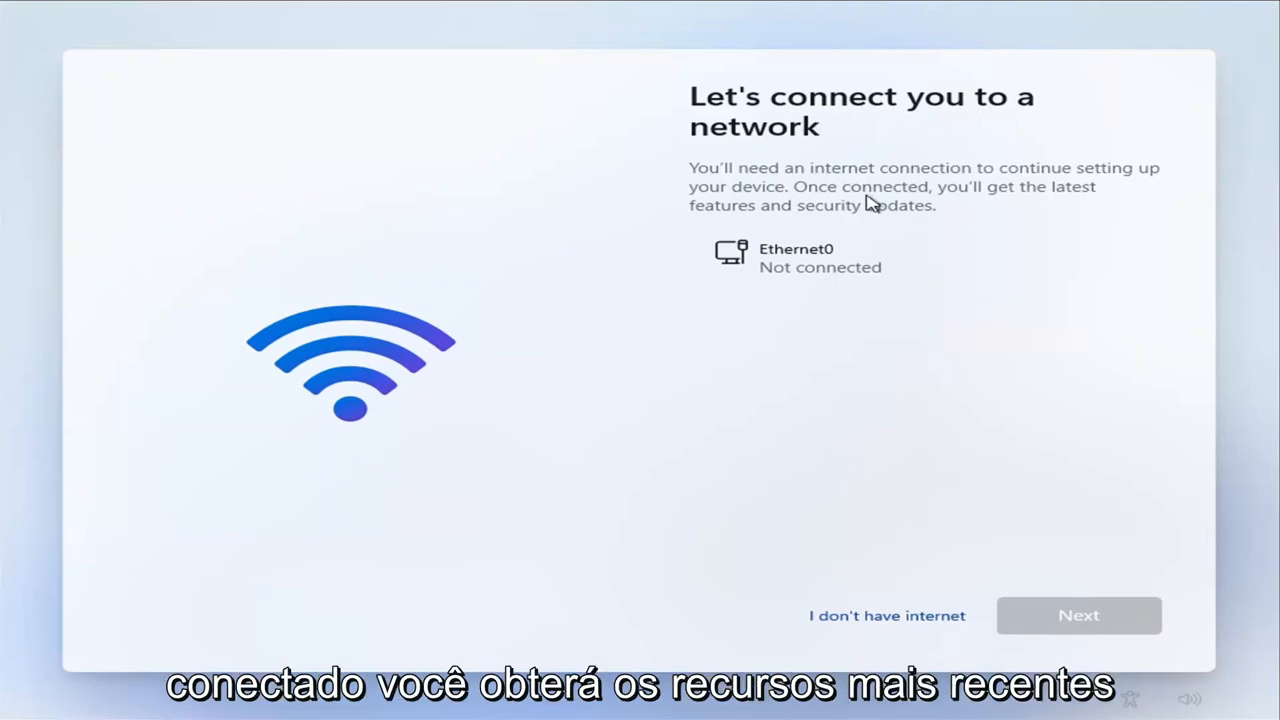
mouse_move(844, 260)
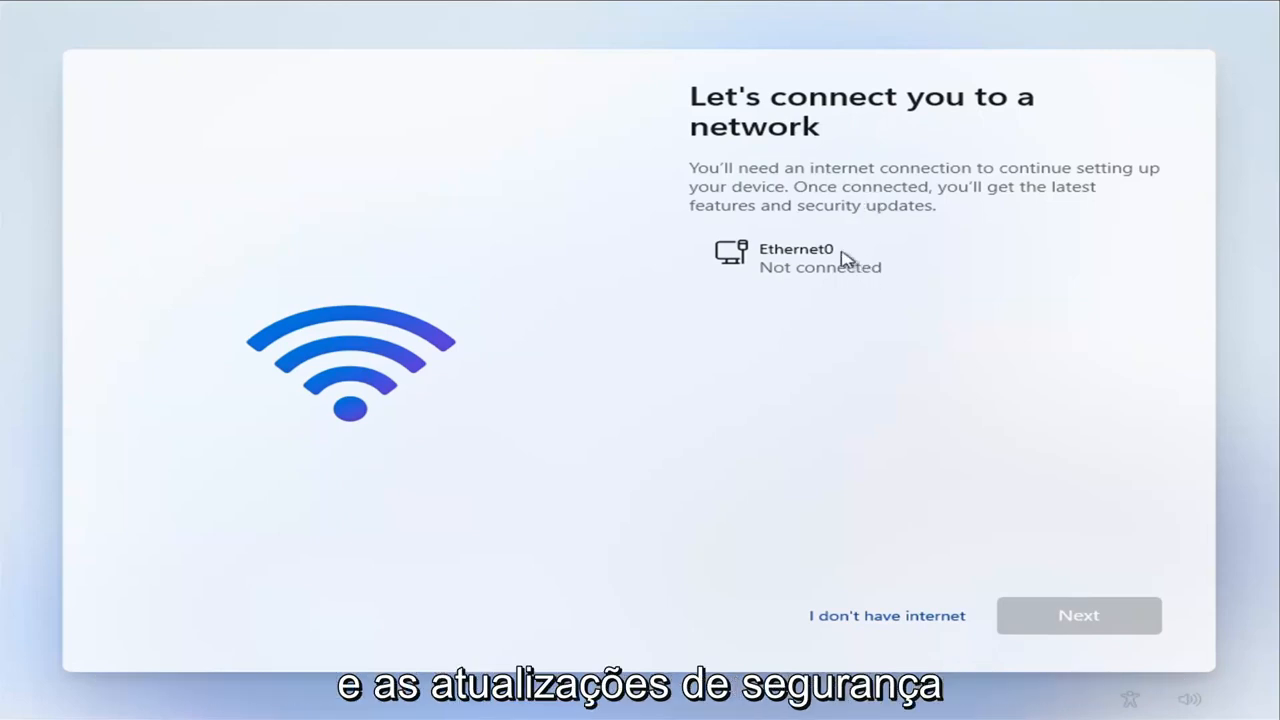
mouse_move(778, 340)
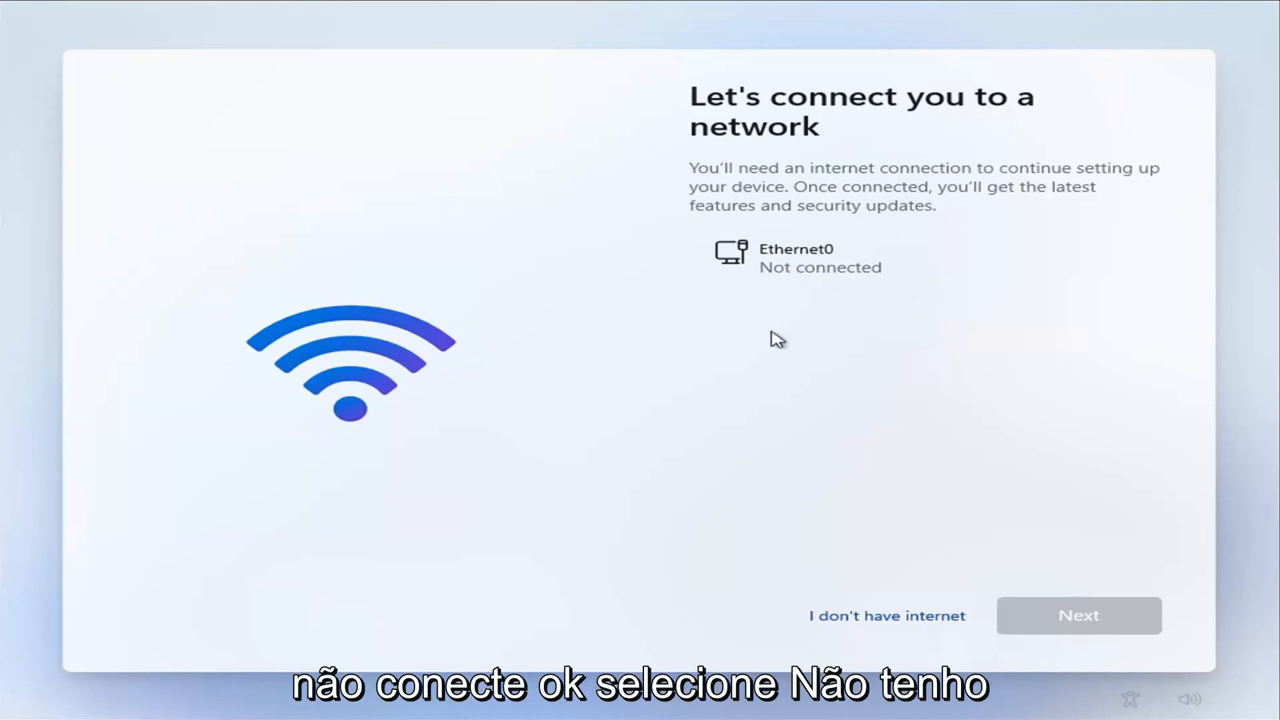
mouse_move(896, 608)
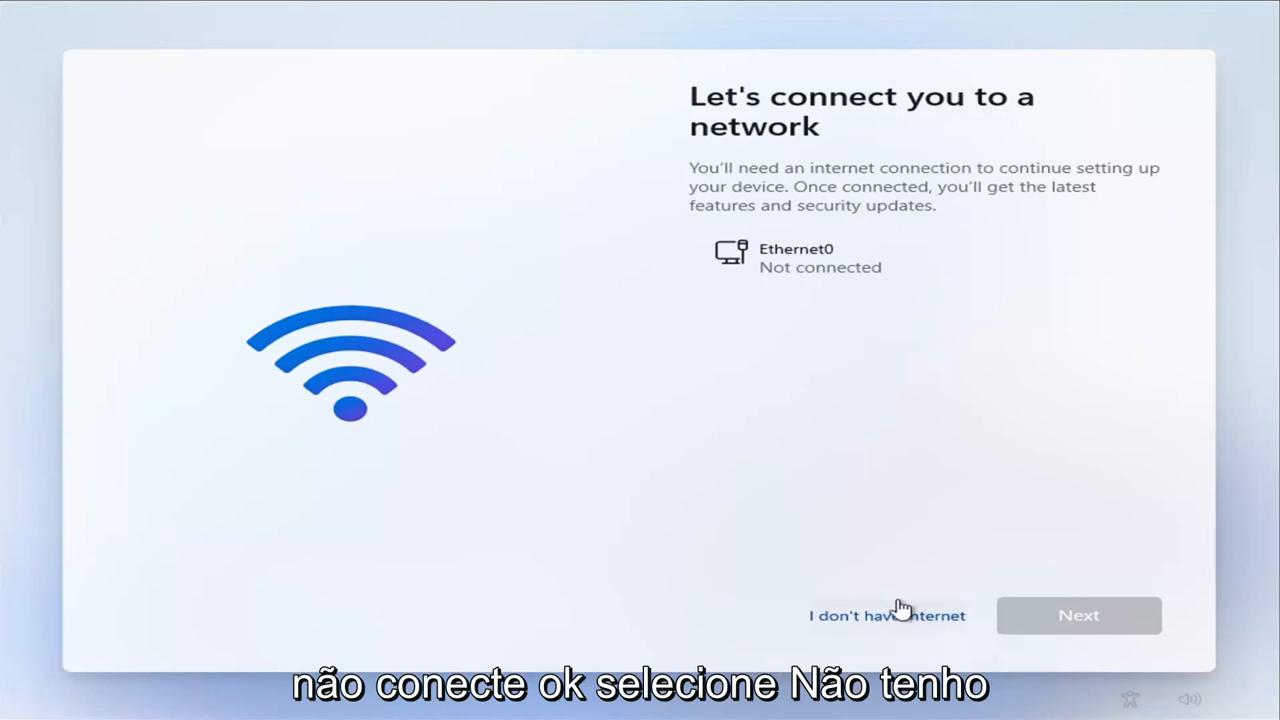
mouse_move(938, 592)
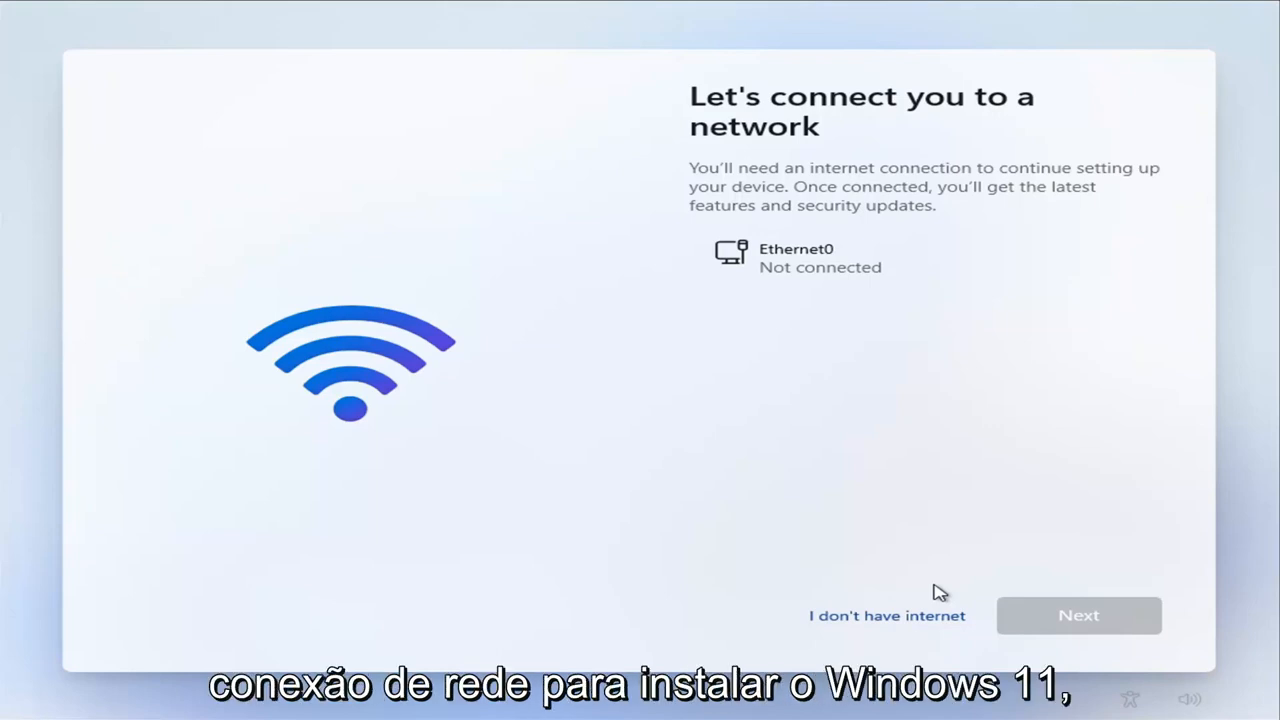
mouse_move(890, 576)
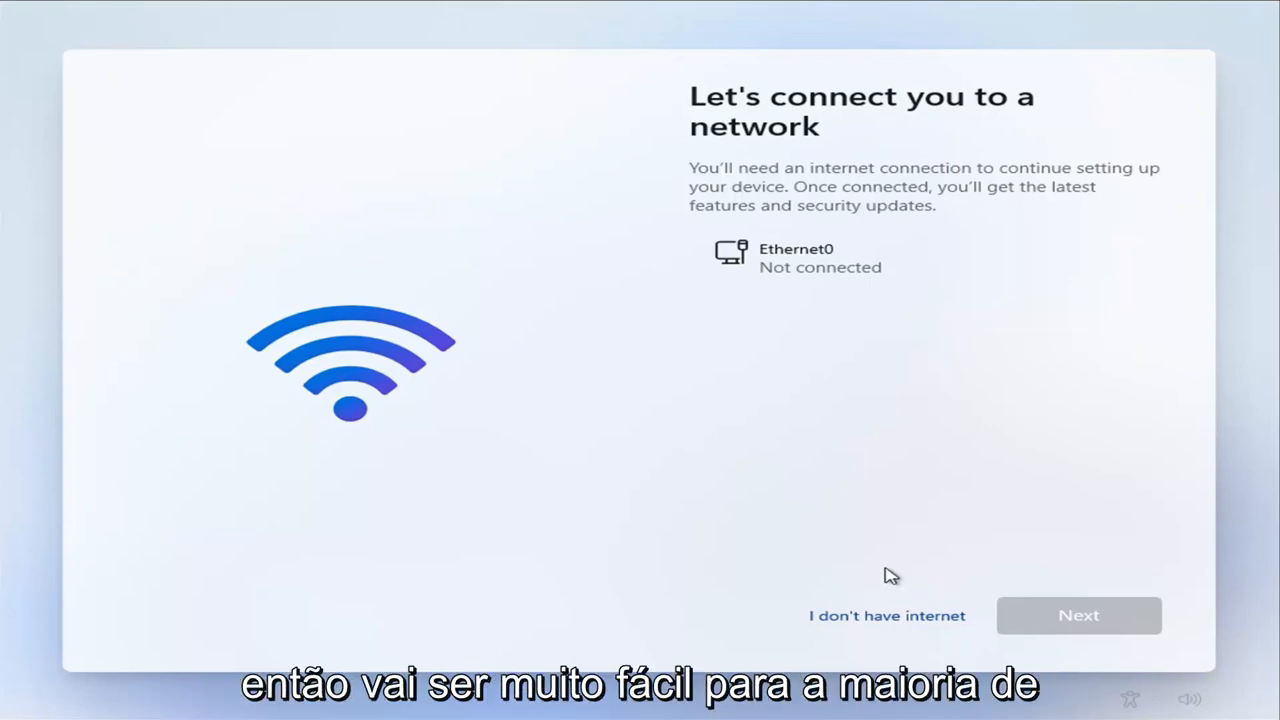
mouse_move(728, 230)
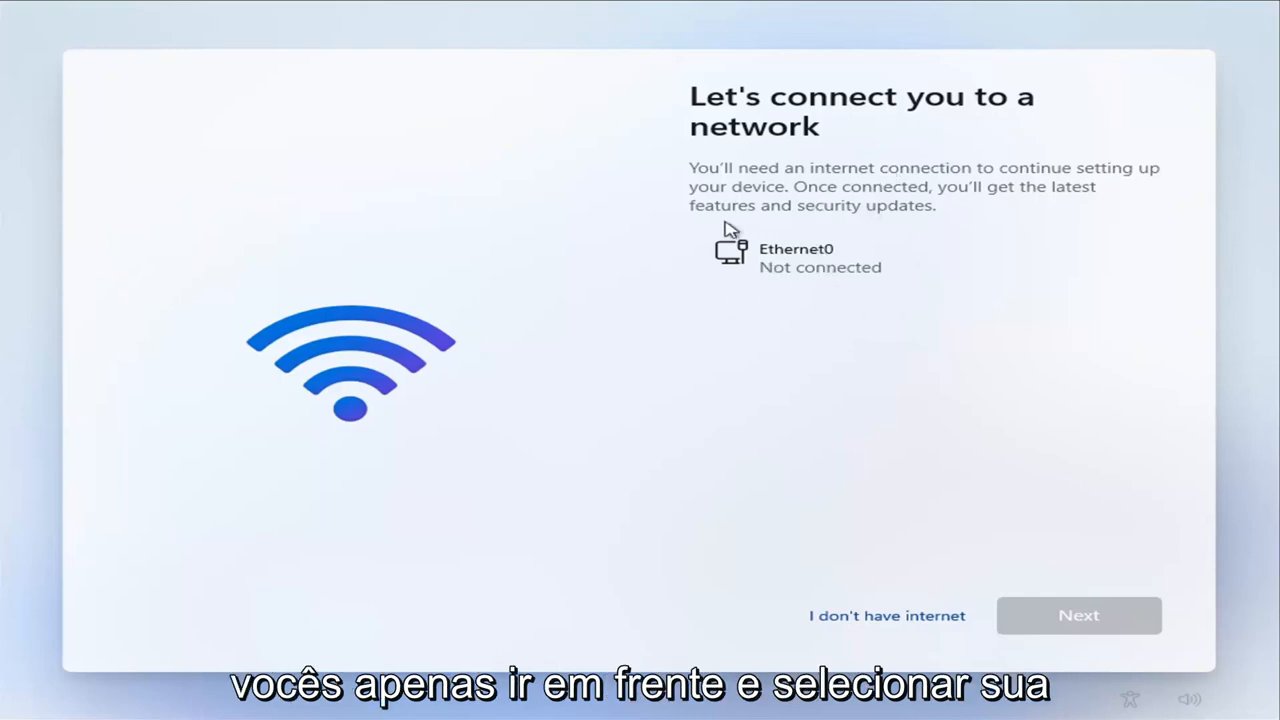
mouse_move(772, 338)
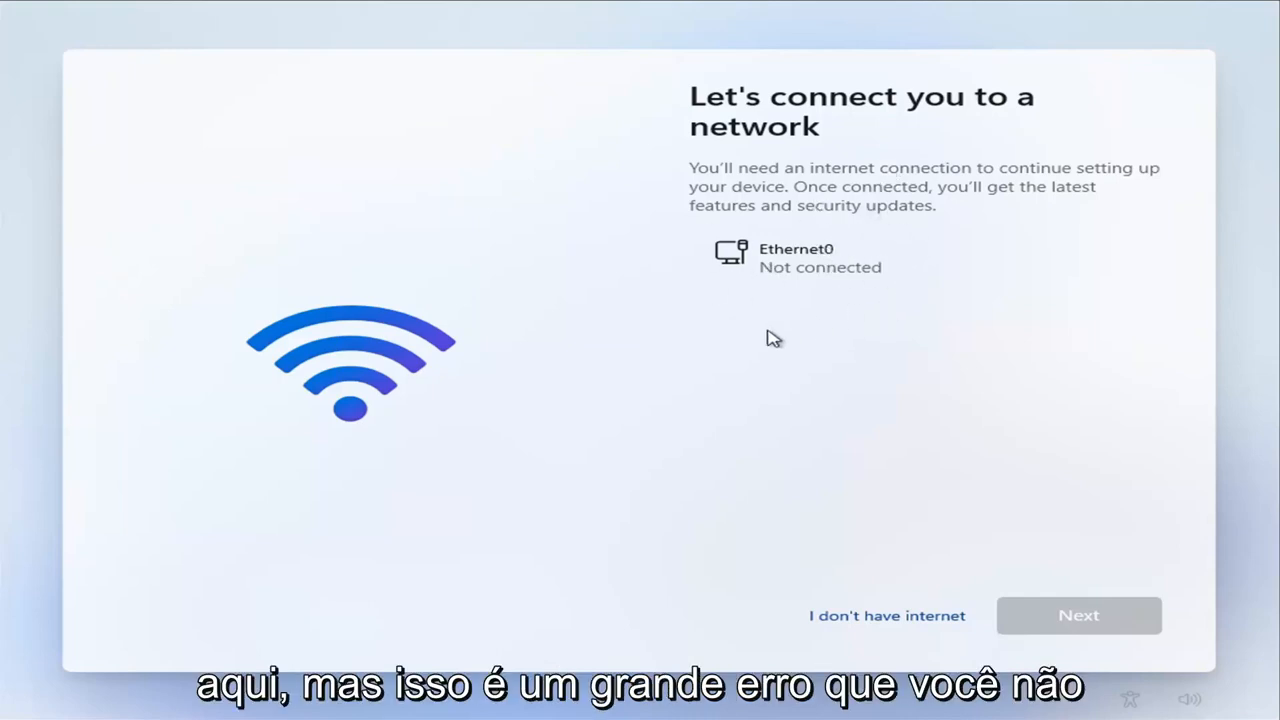
mouse_move(804, 264)
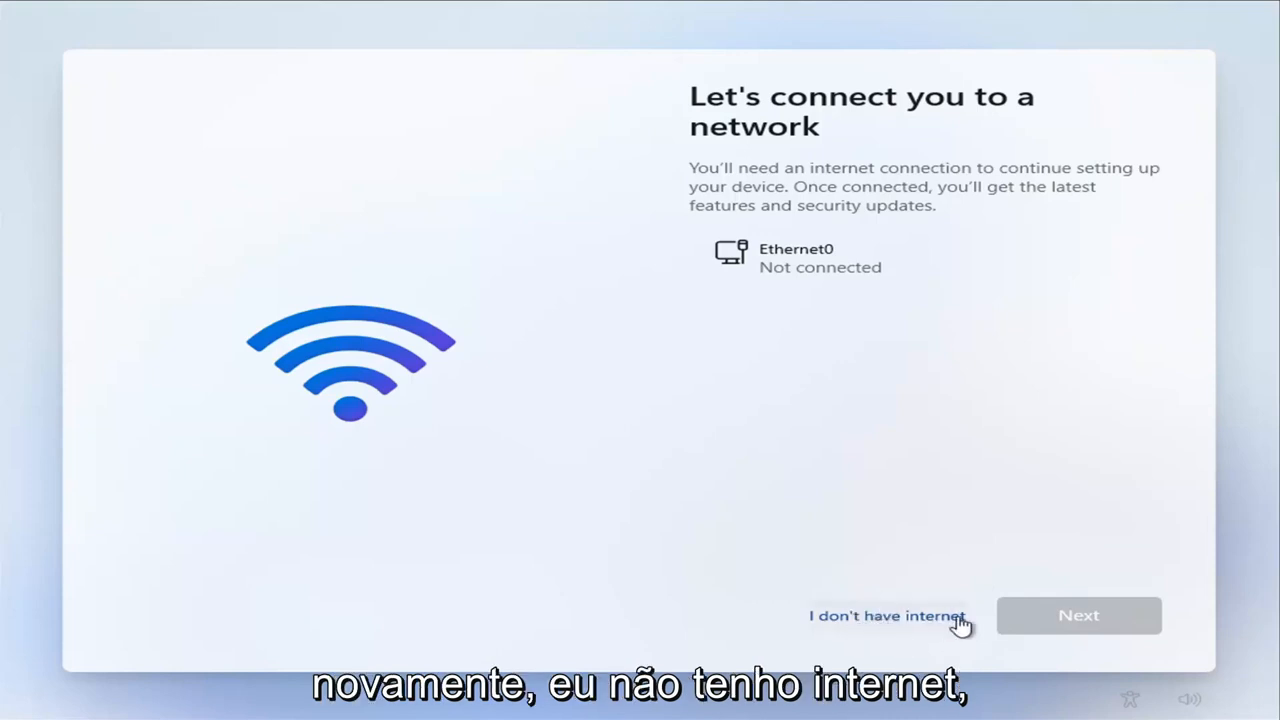
Choose 'I don't have internet' and continue with limited offline setup.
left_click(886, 616)
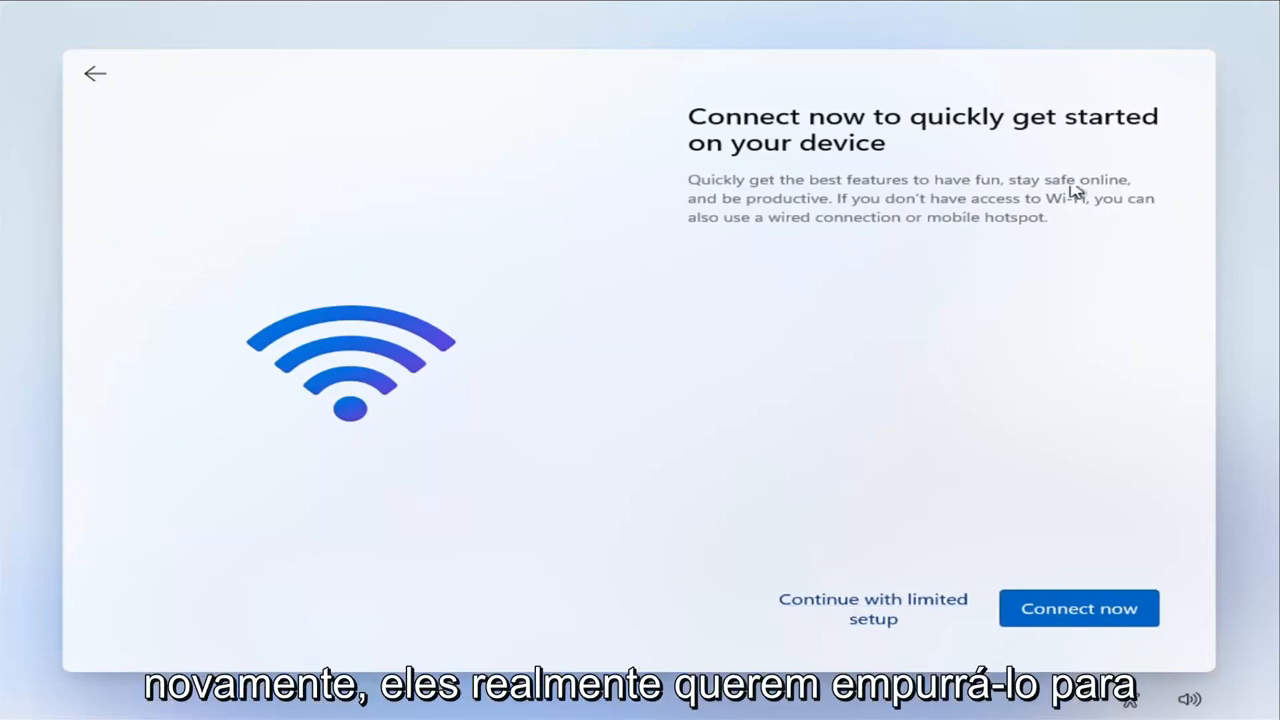
mouse_move(984, 258)
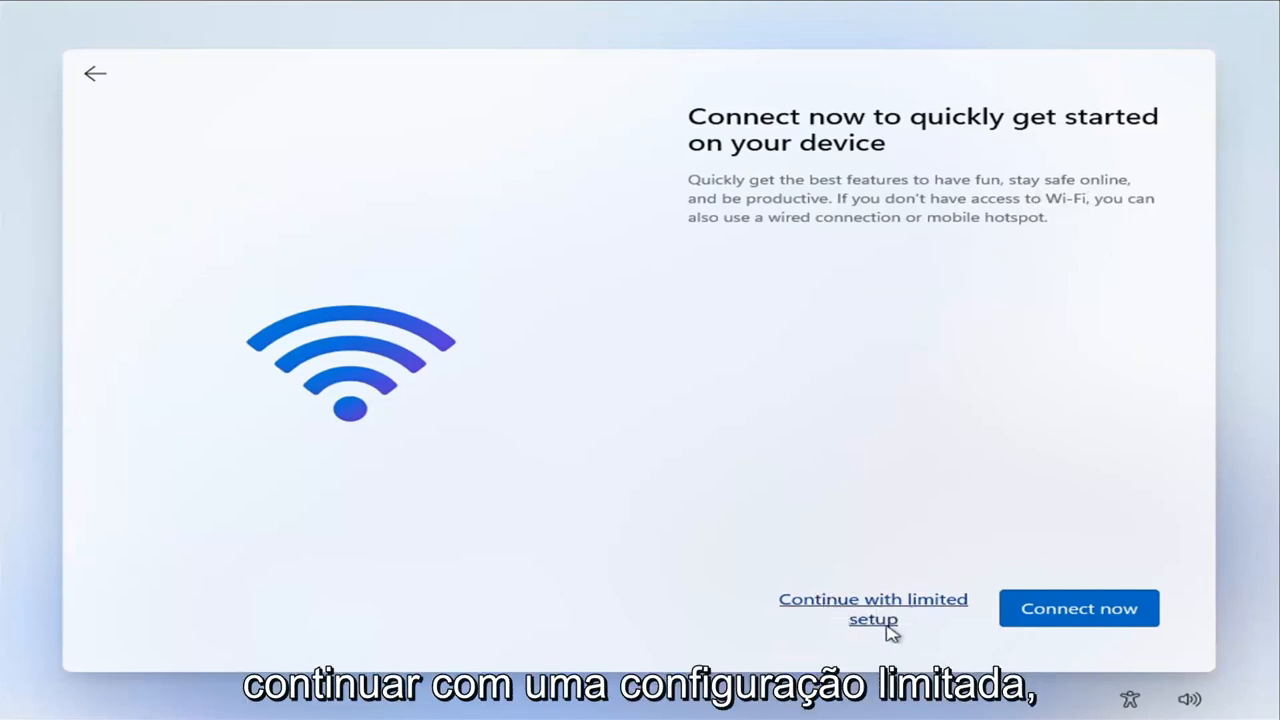
left_click(872, 608)
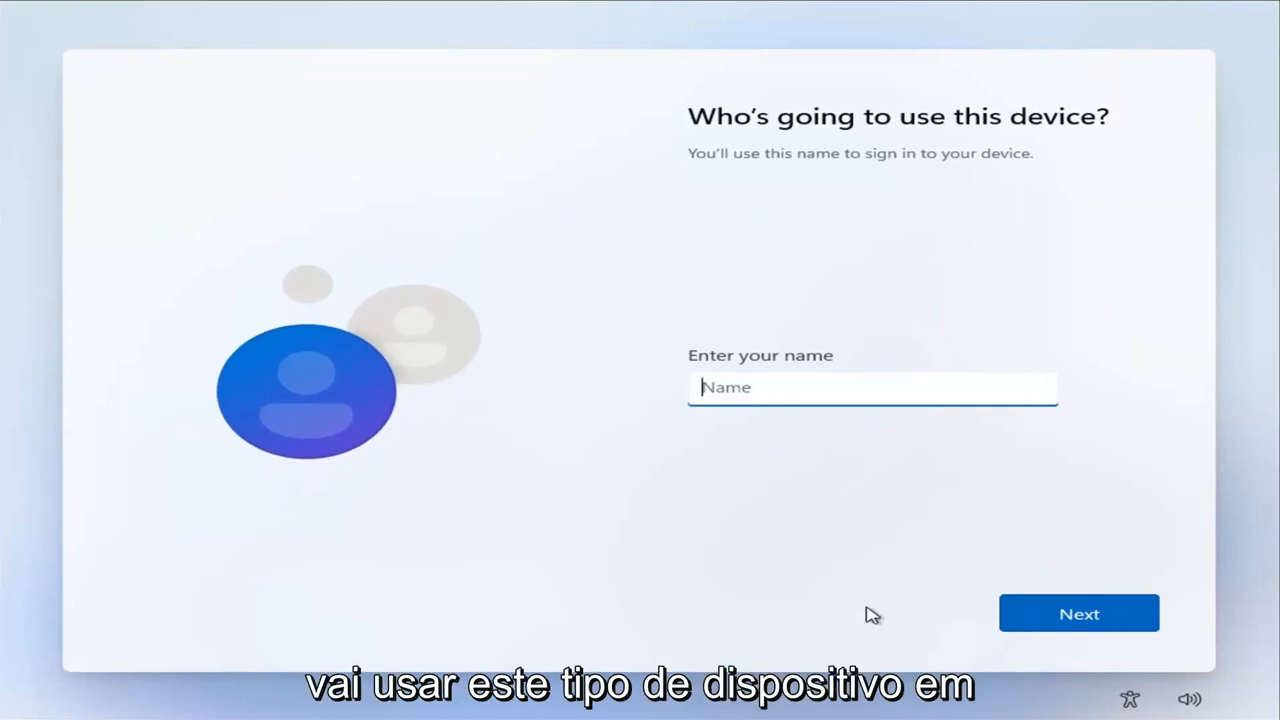
Enter MDTechVideos as the name of the person using this device.
type("MD")
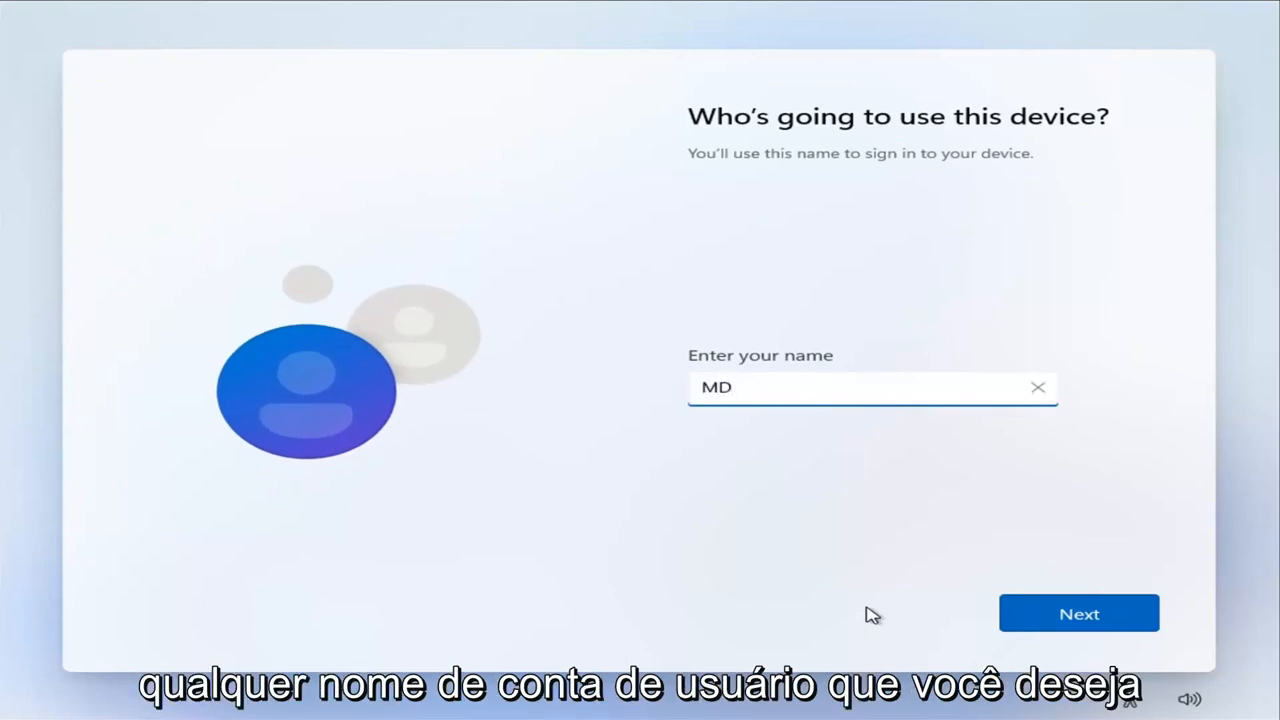
type("TechVi")
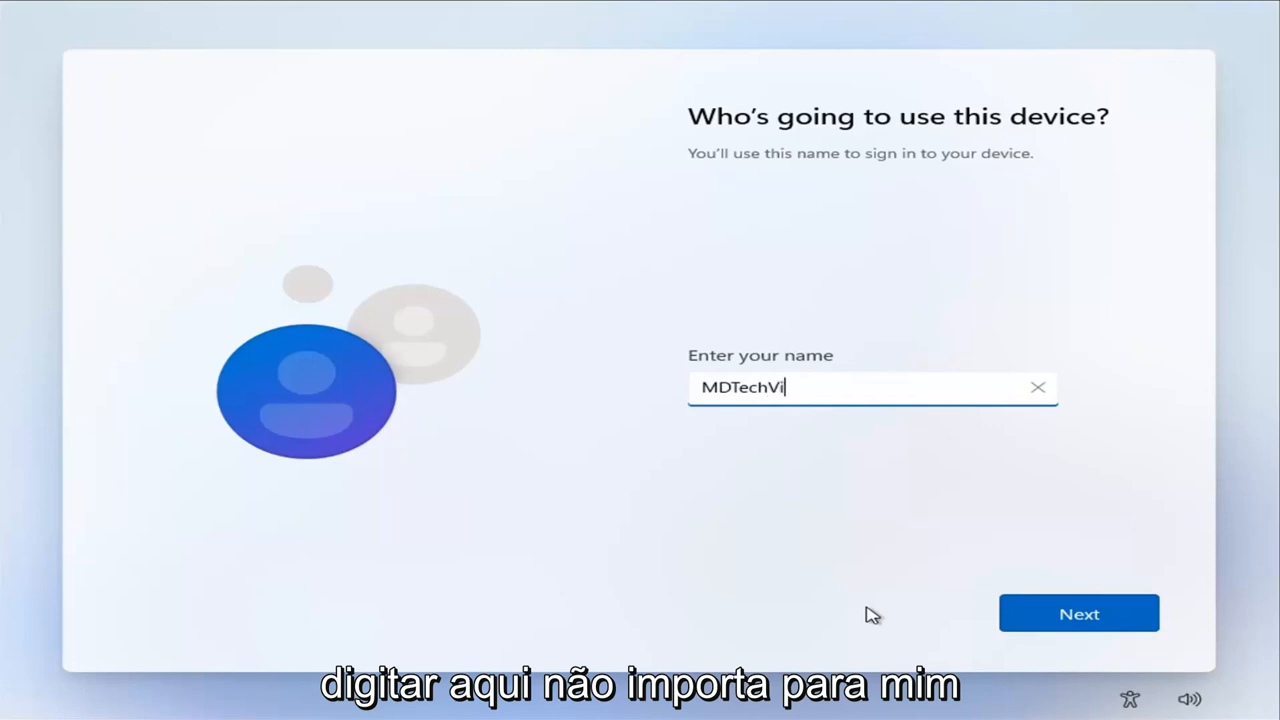
type("deos")
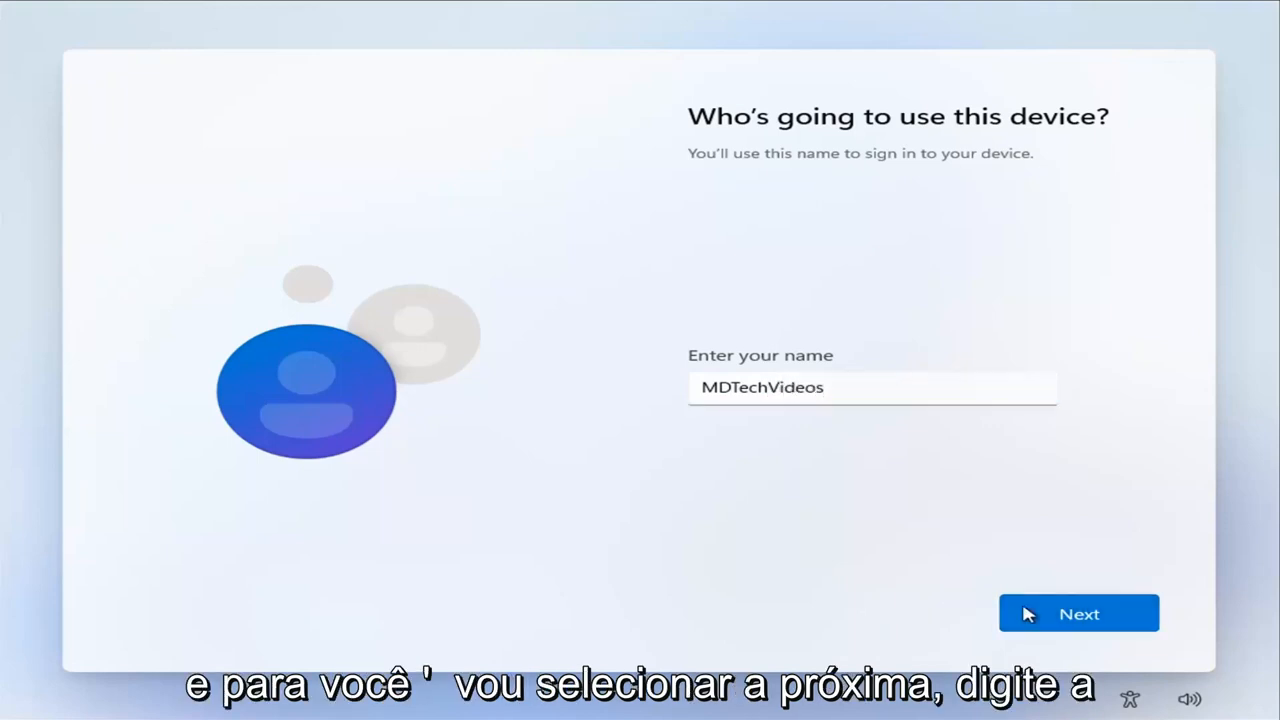
Submit the account name MDTechVideos and continue with no password set.
left_click(1078, 612)
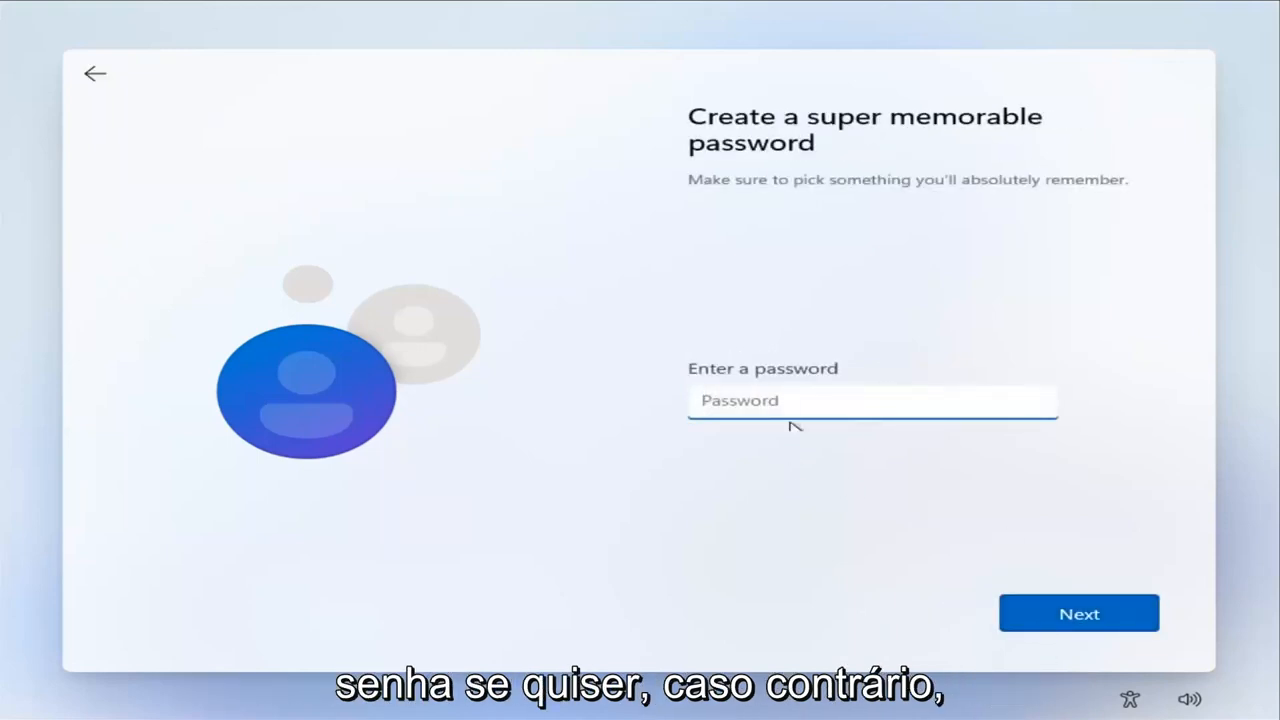
left_click(1078, 612)
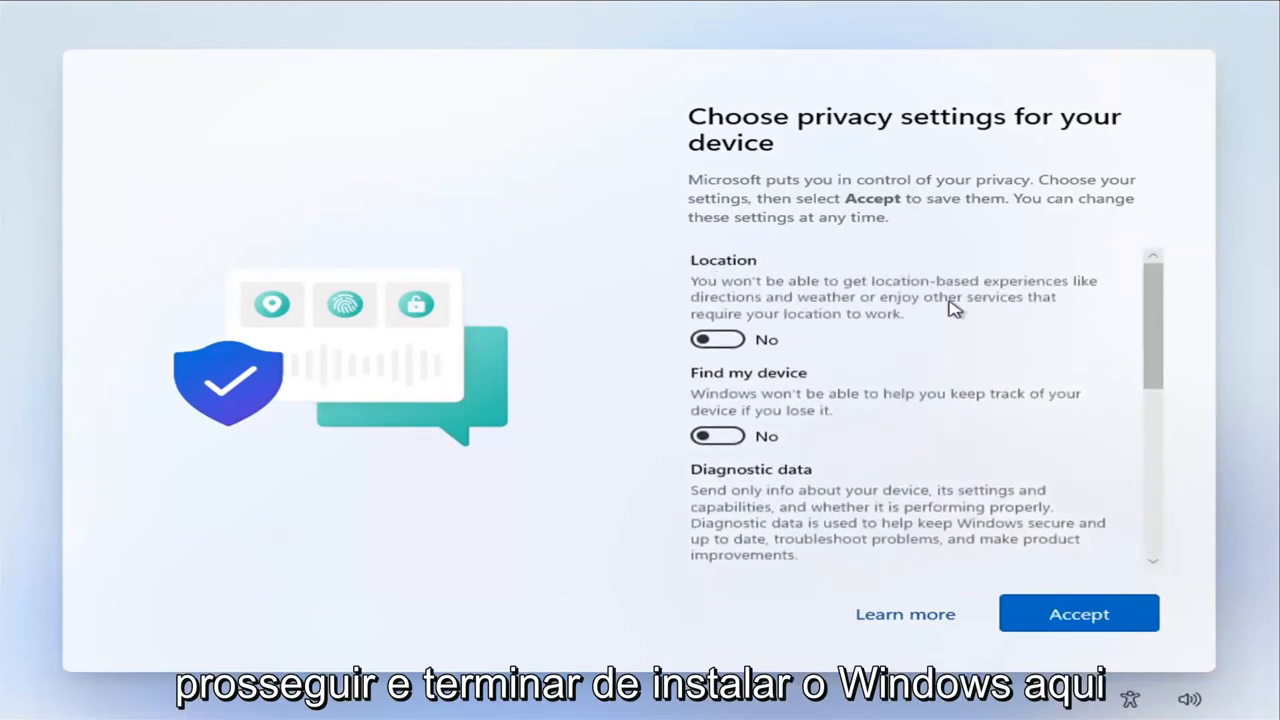
Accept the default privacy settings and let setup finish to the desktop.
left_click(1078, 612)
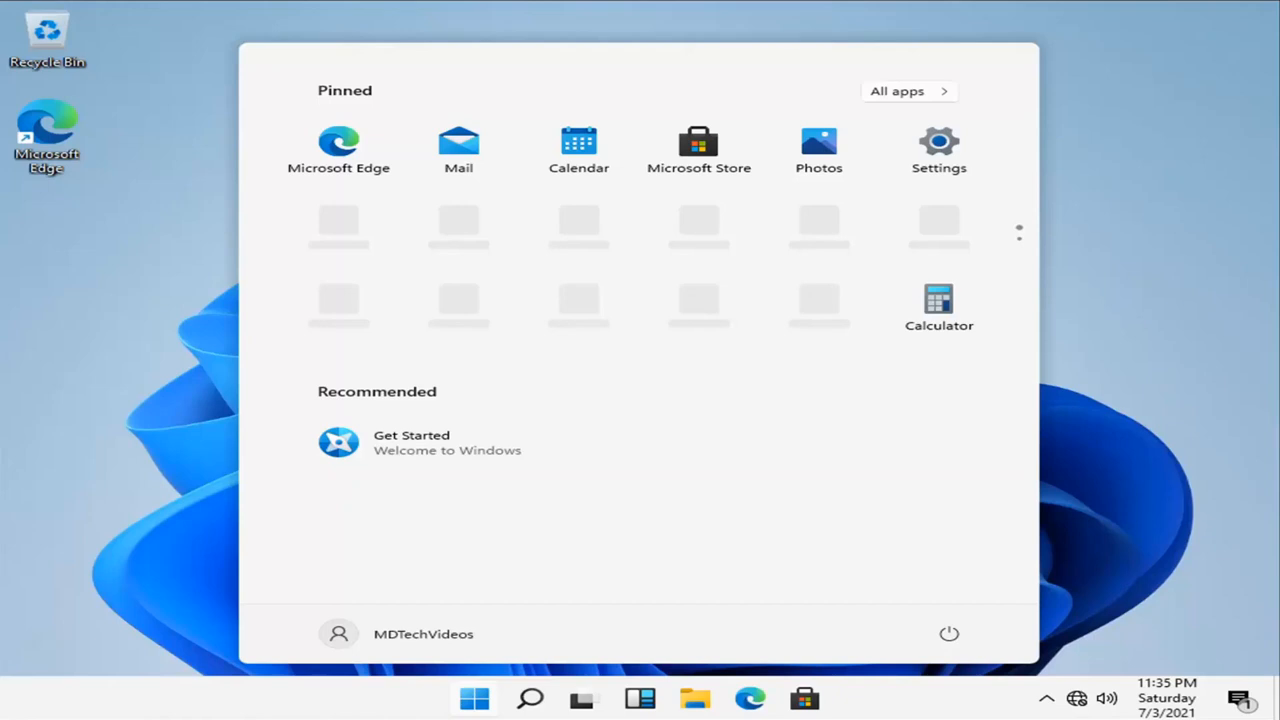
Close the Start menu and show the network flyout reporting the wired connection.
left_click(474, 698)
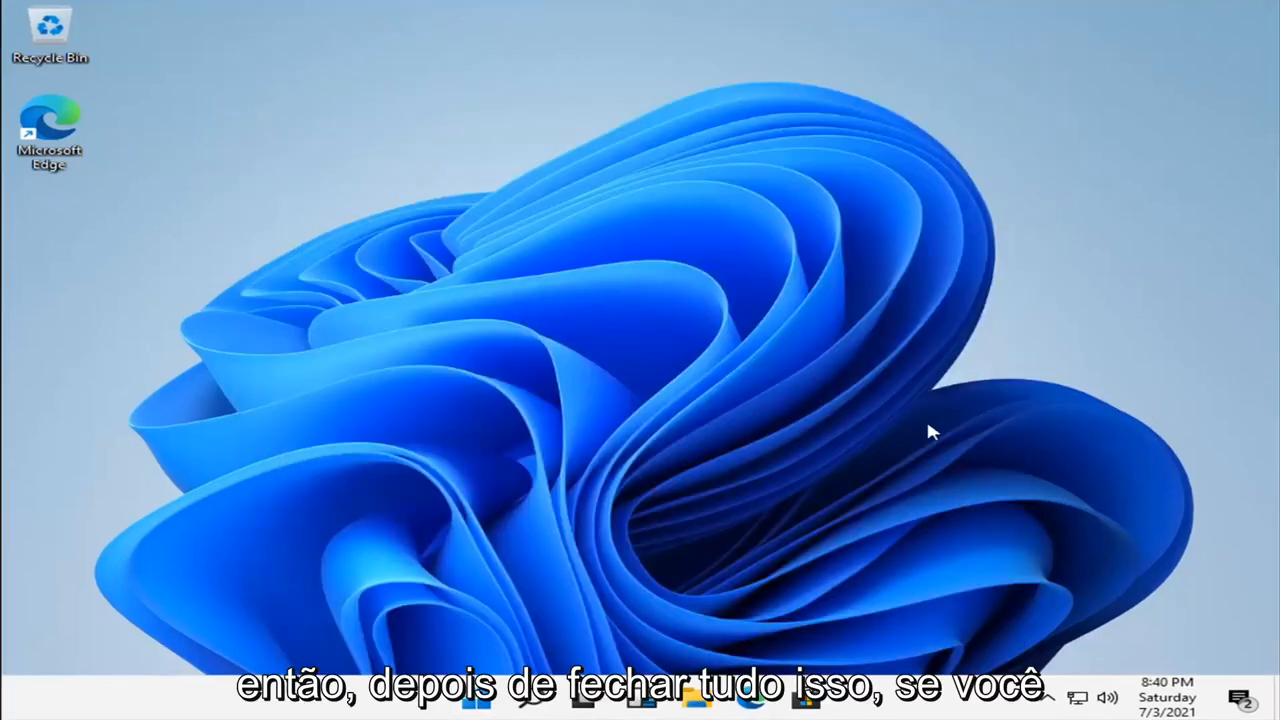
mouse_move(630, 218)
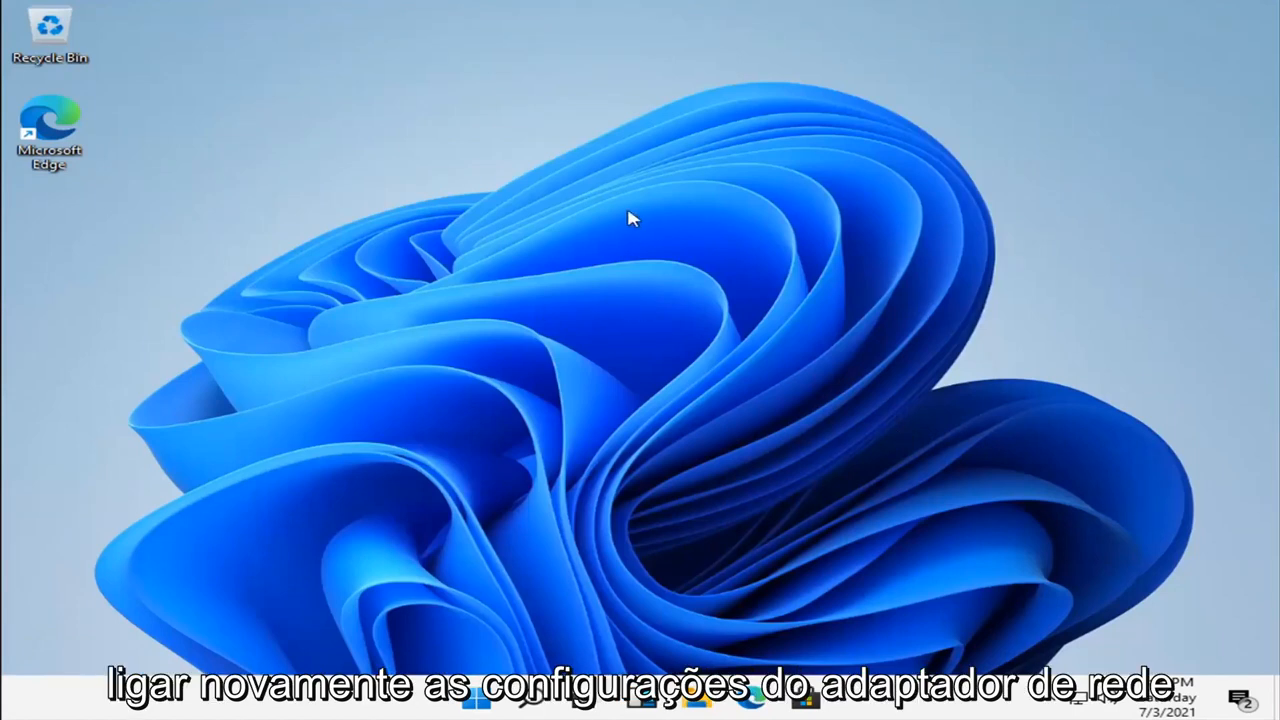
mouse_move(544, 284)
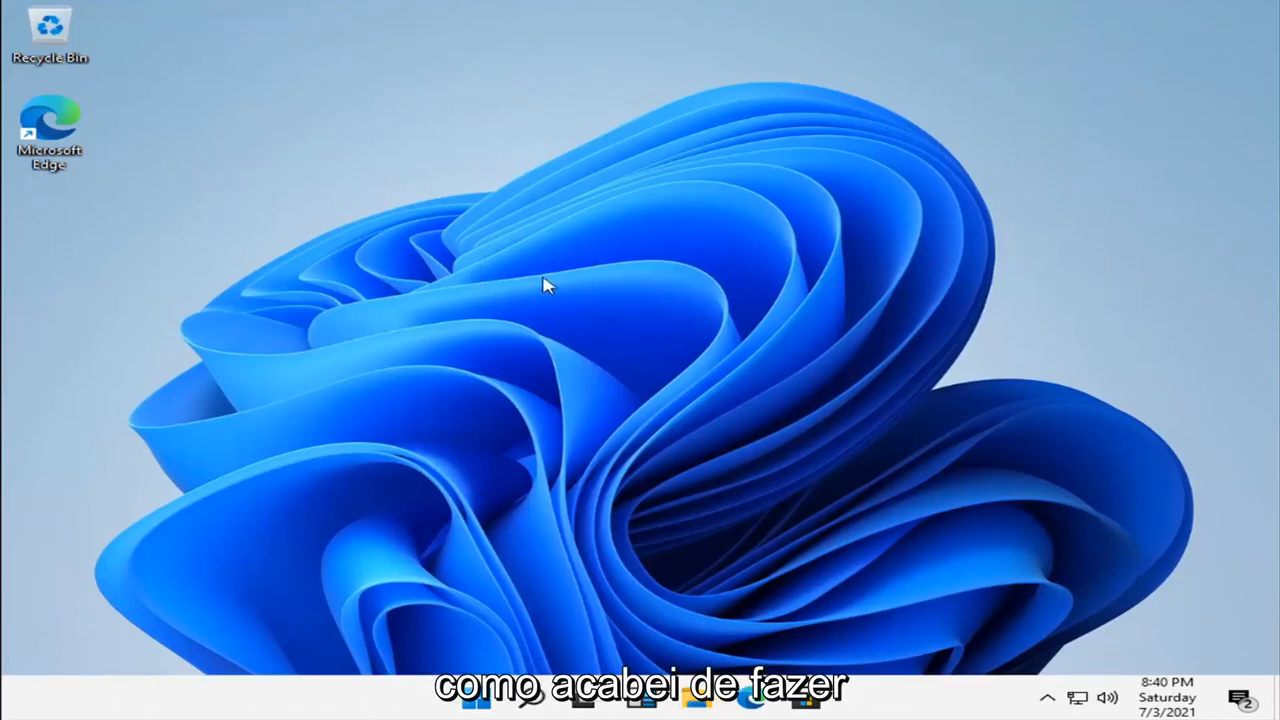
mouse_move(736, 256)
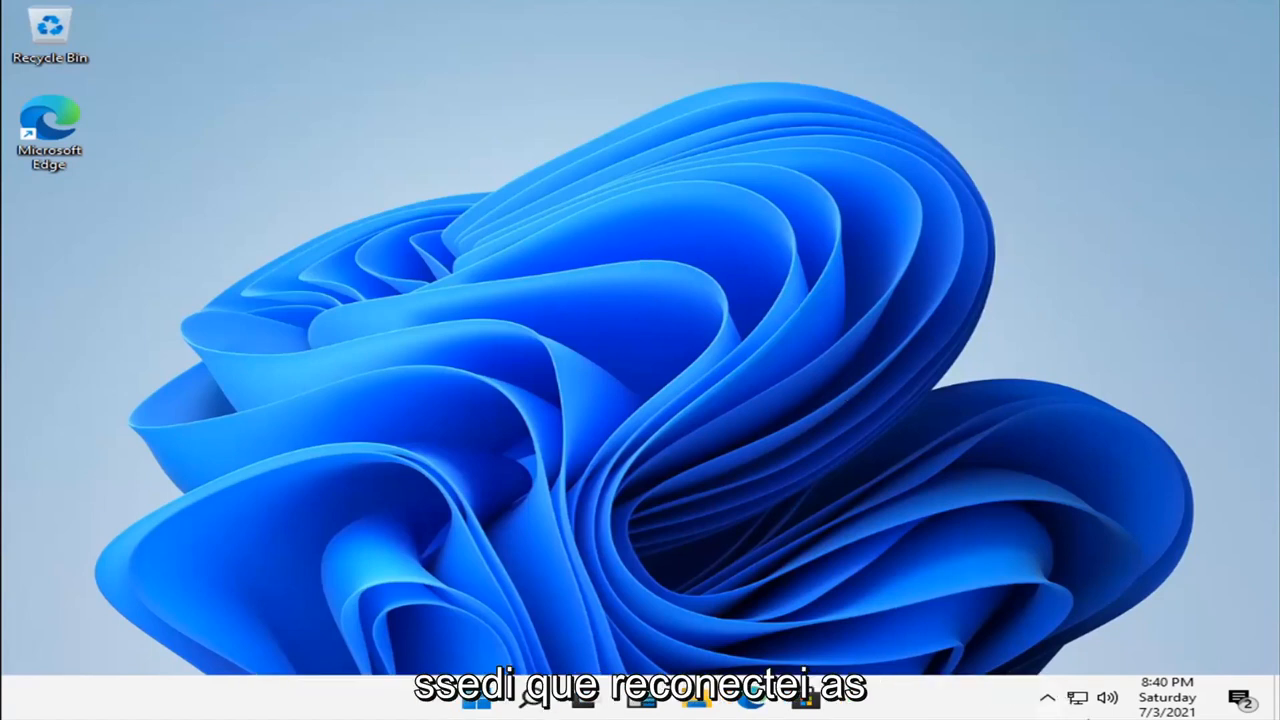
left_click(1076, 696)
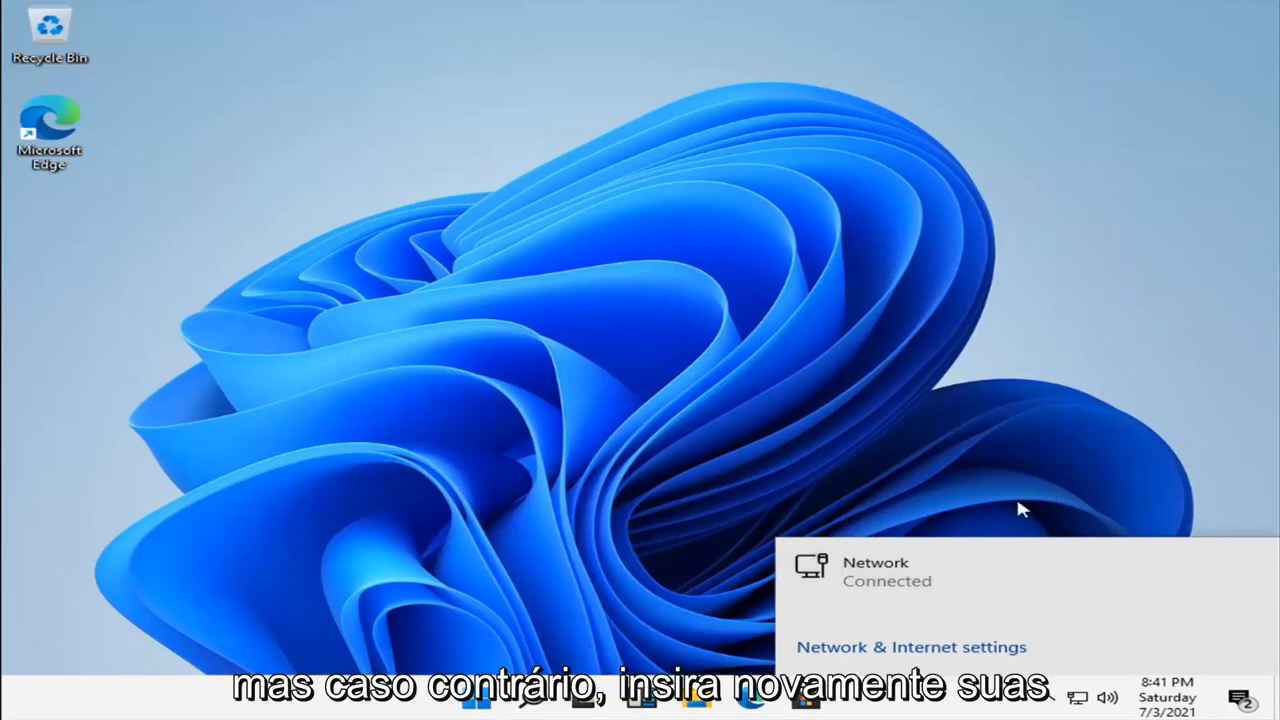
Verify in Network & Internet settings that Ethernet is connected, then close Settings.
left_click(912, 648)
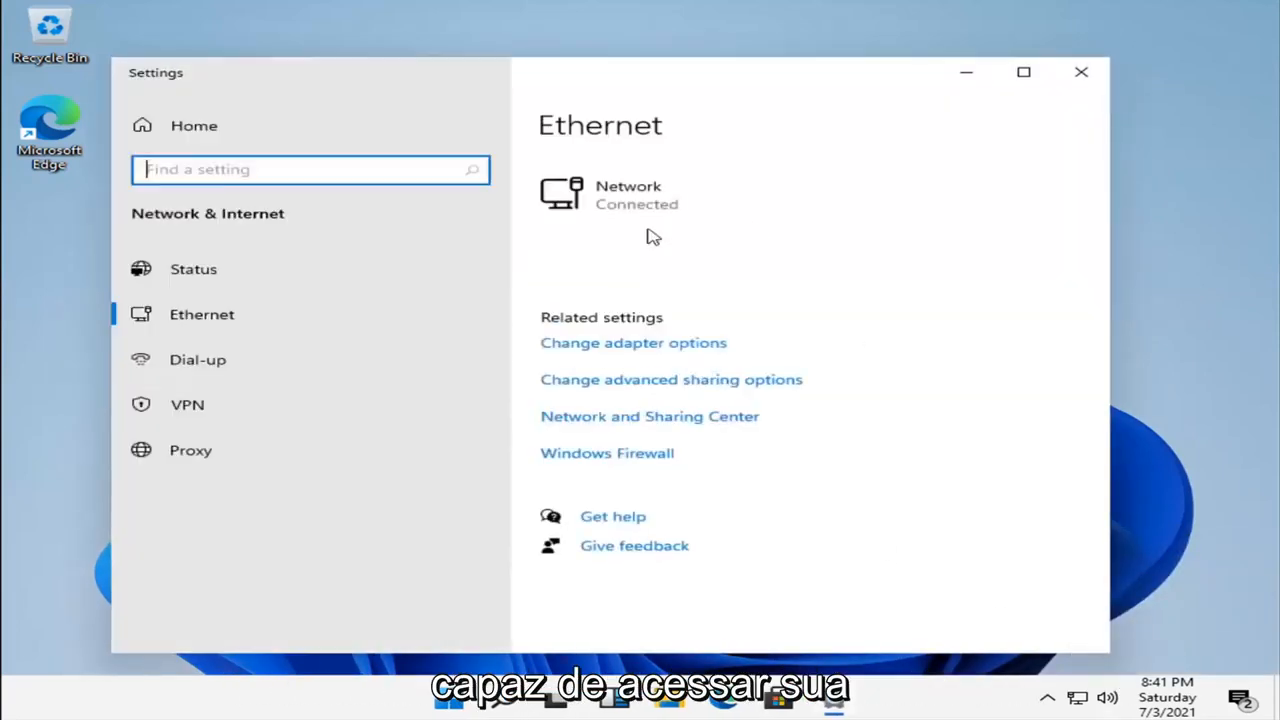
left_click(628, 196)
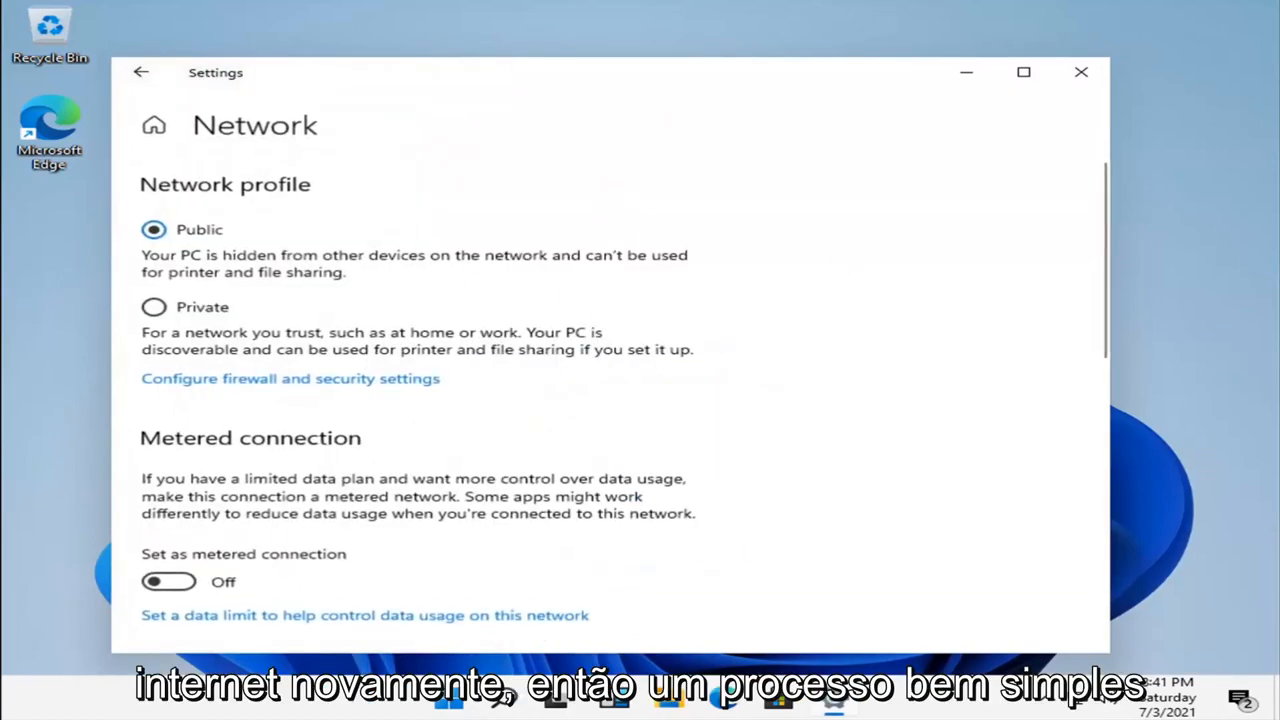
left_click(1080, 72)
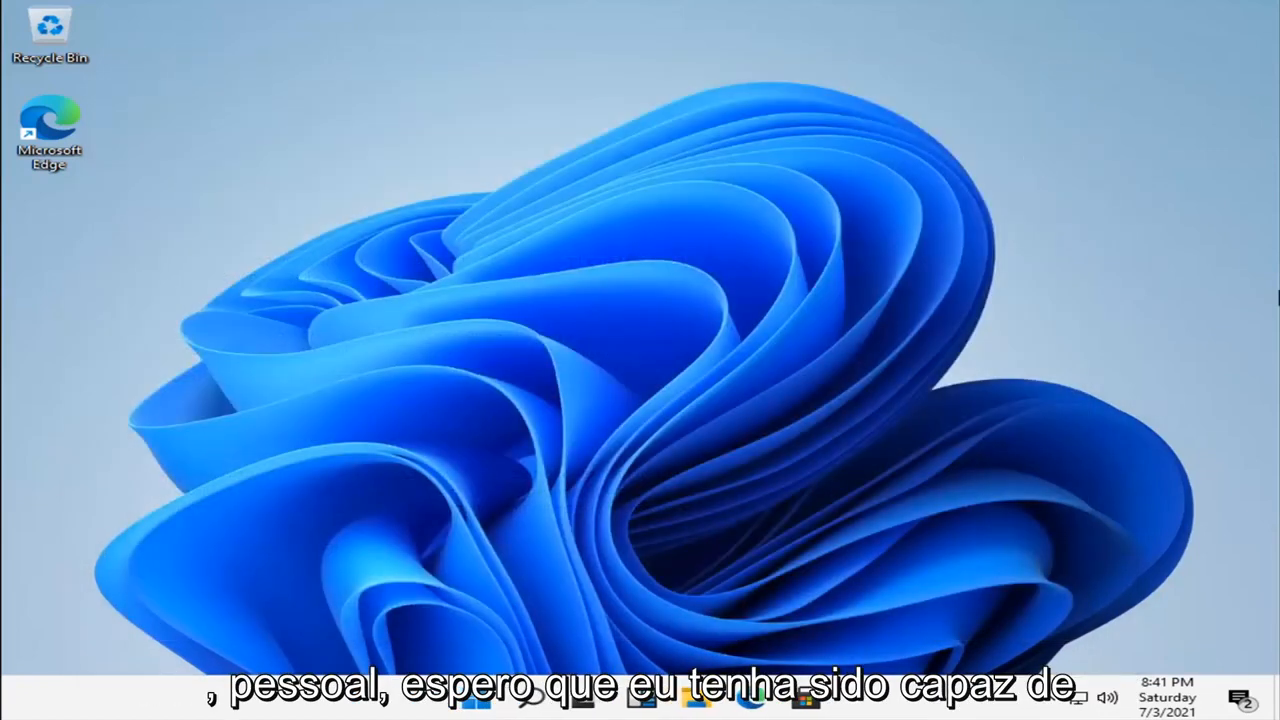